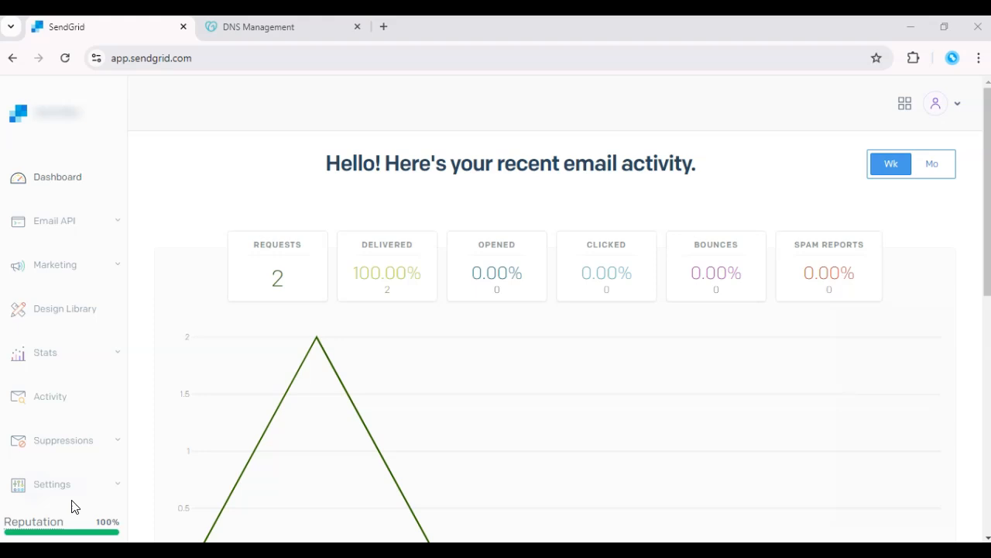
mouse_move(44, 284)
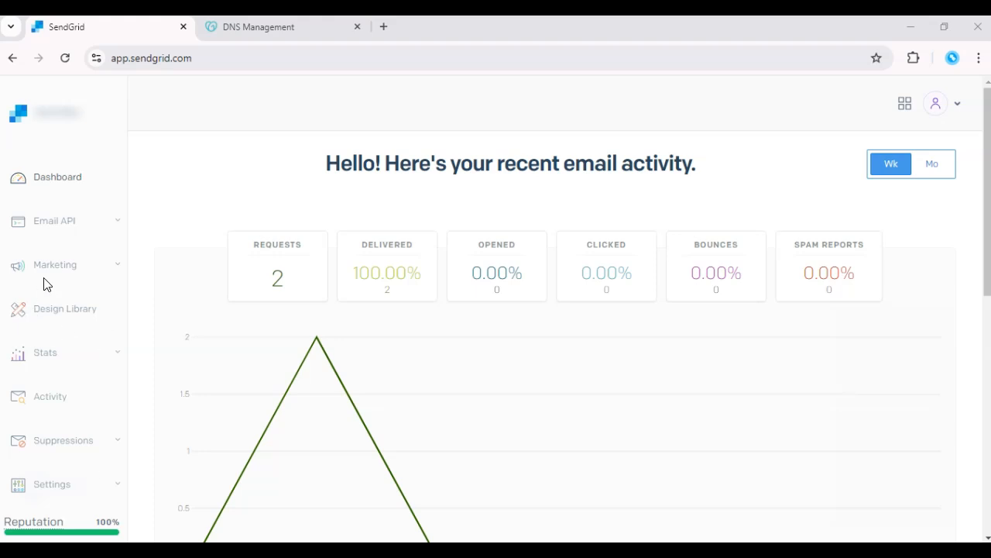
- Expand the Marketing section in the left sidebar to reveal its pages
click(56, 263)
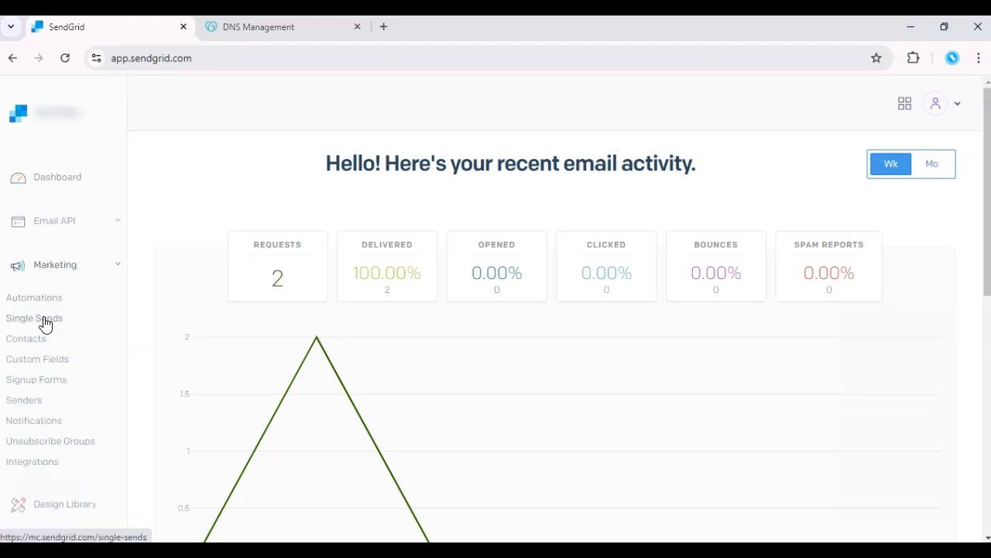
- Create a new Single Send from the Blank Template, opening the Untitled Single Send draft in the editor
click(34, 318)
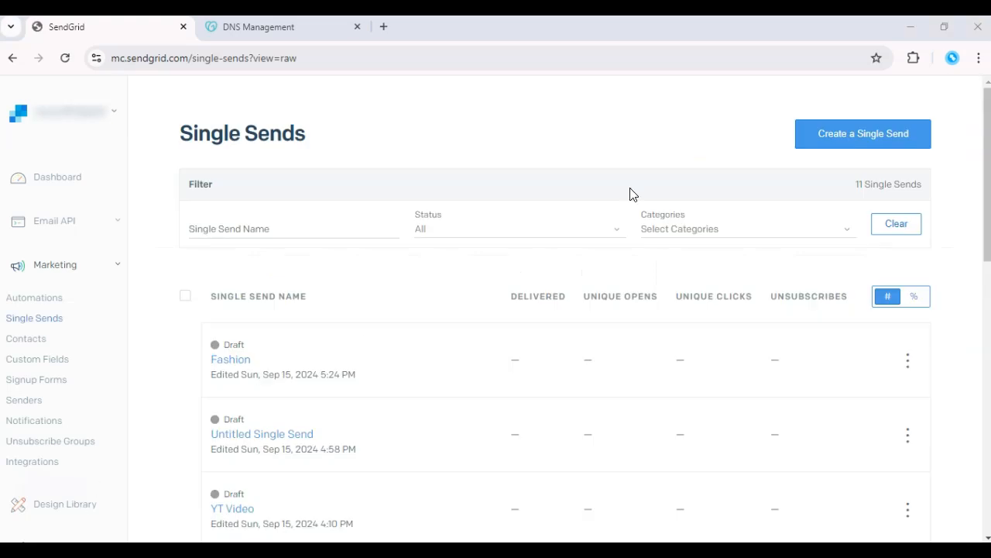
click(863, 134)
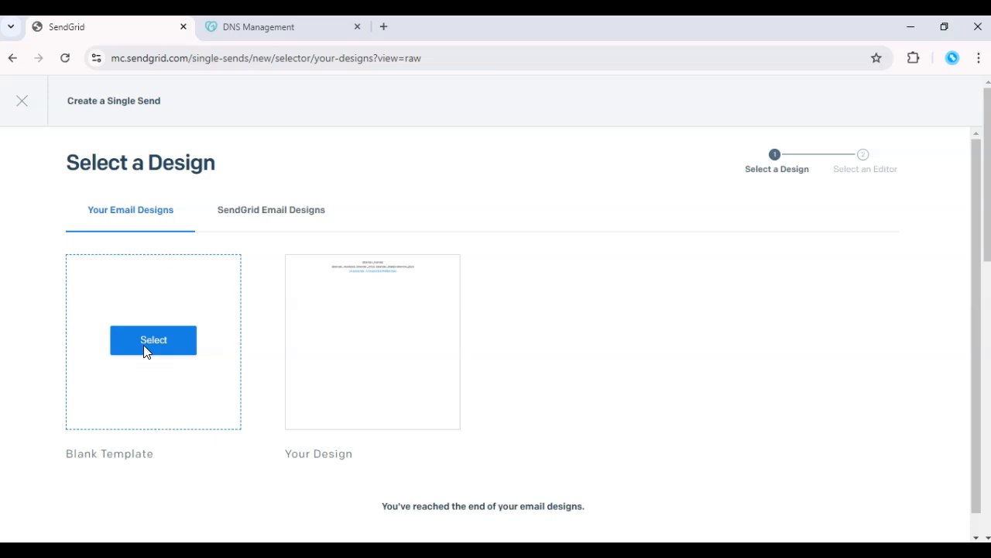
click(154, 341)
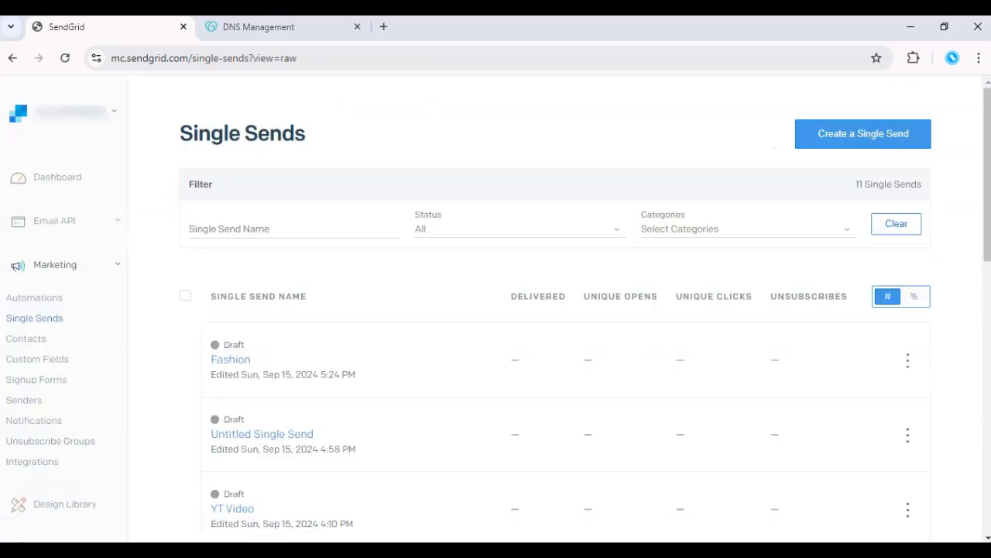
click(262, 434)
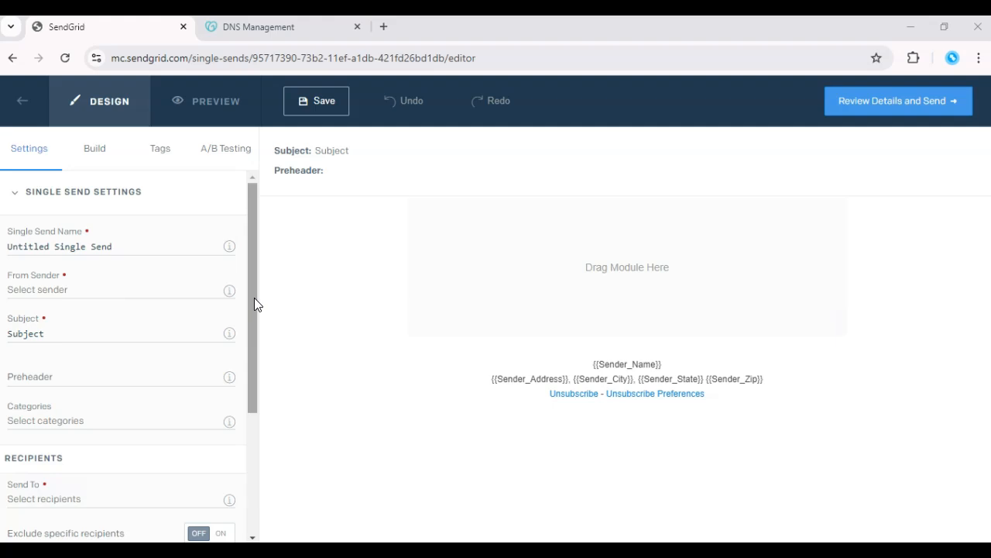
- Set the Single Send's recipients to the Test contact list
scroll(down, 3)
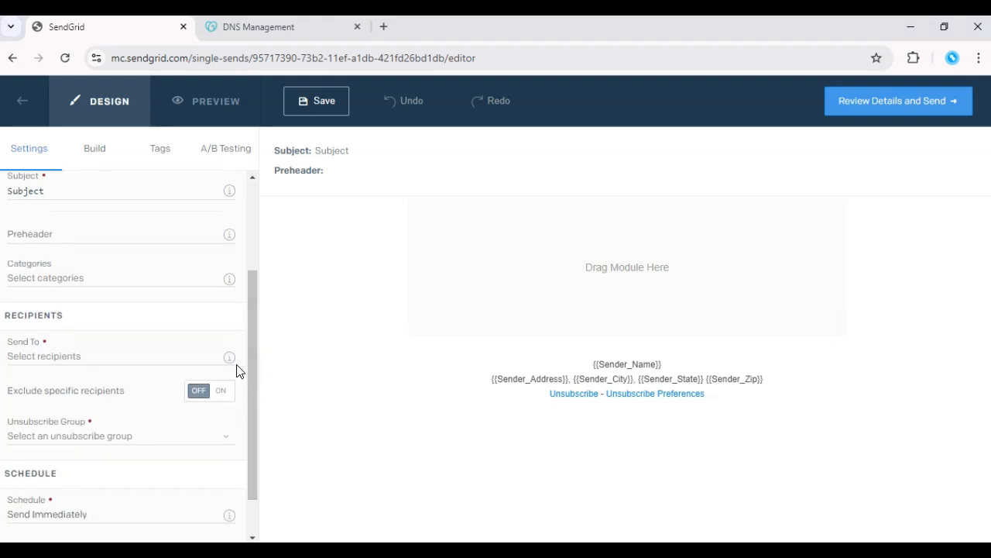
click(116, 355)
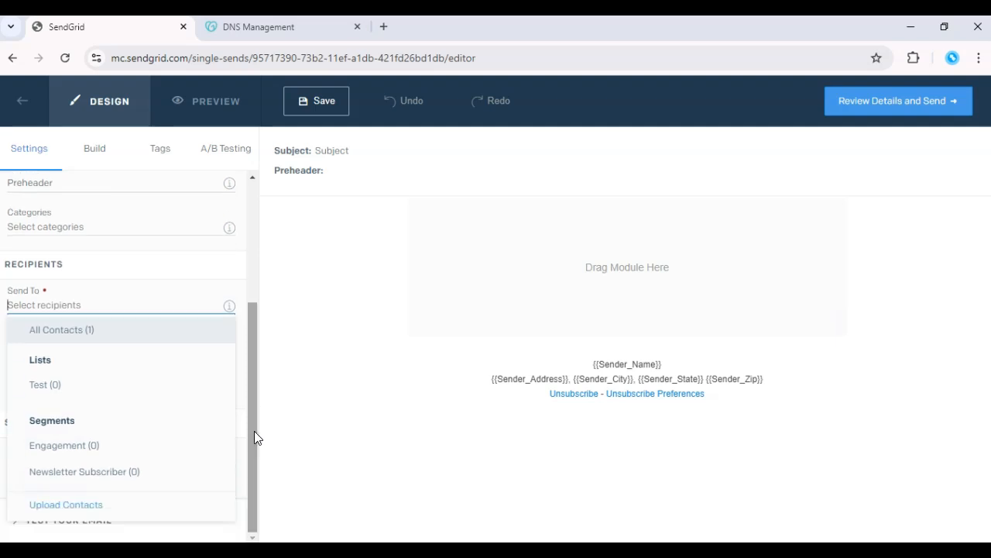
mouse_move(43, 393)
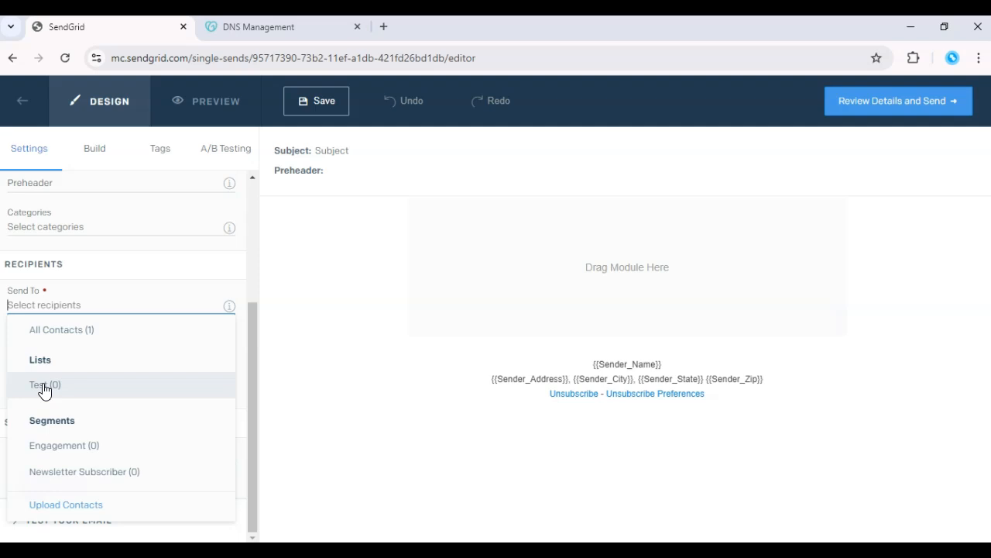
mouse_move(64, 446)
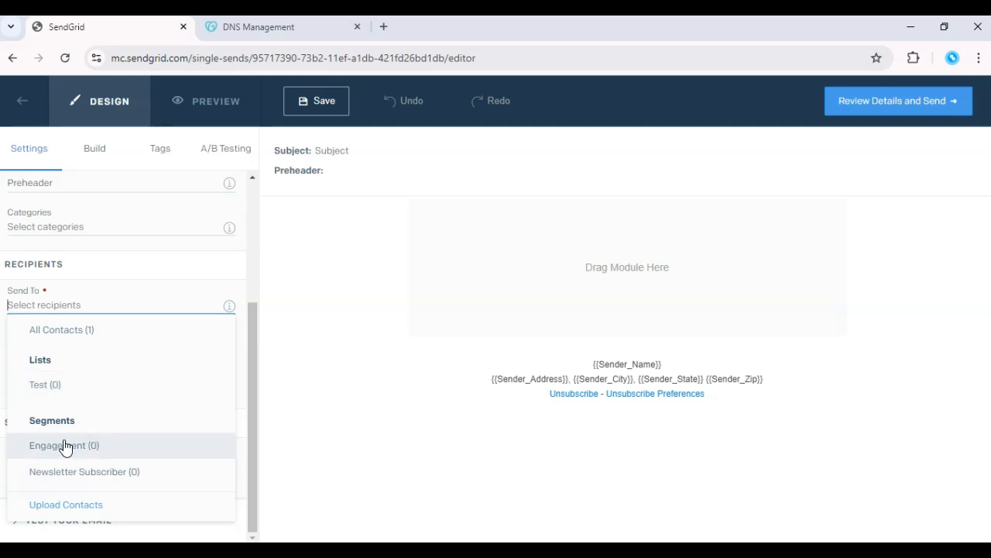
mouse_move(44, 384)
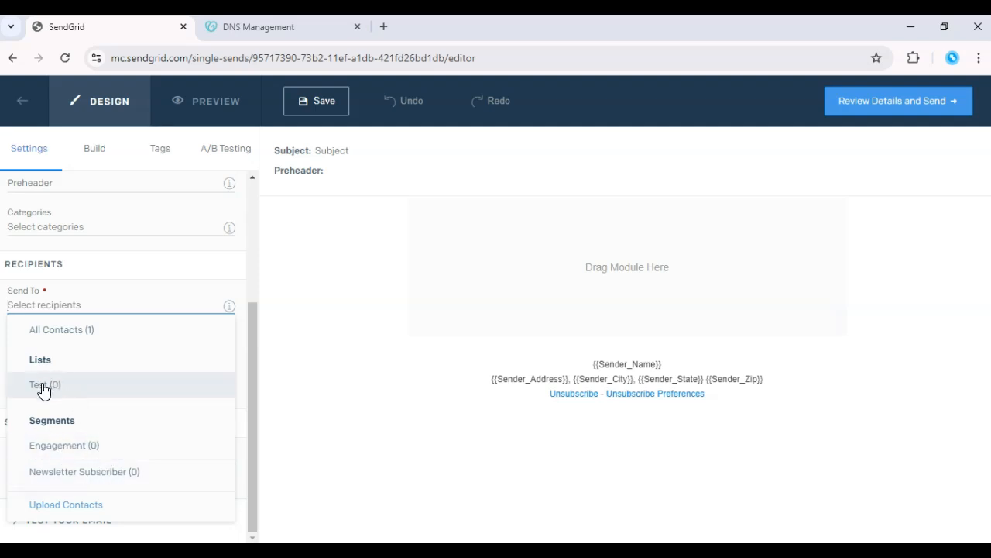
click(44, 385)
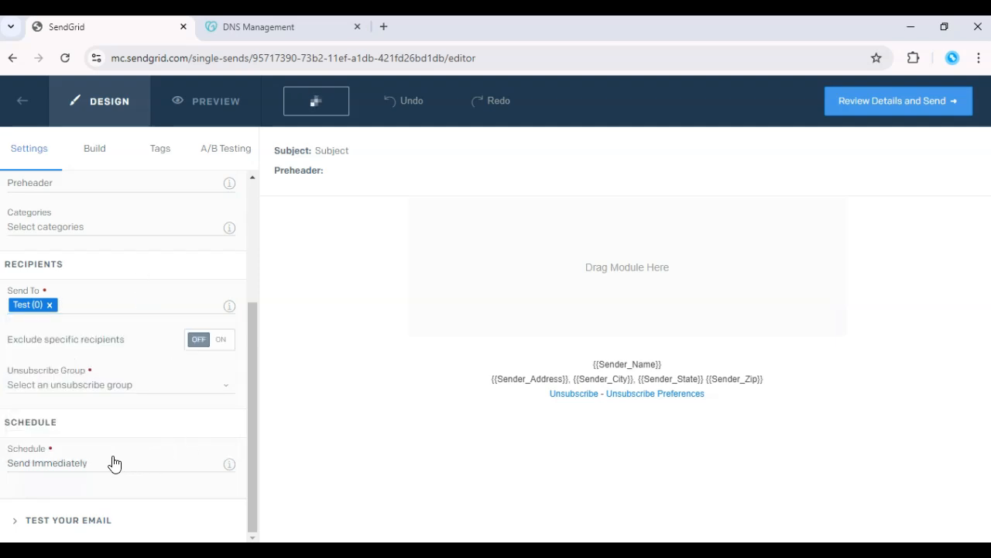
- Schedule the send for a specific date and time, 09/16/2024 at 8:00 AM America/Chicago
click(47, 461)
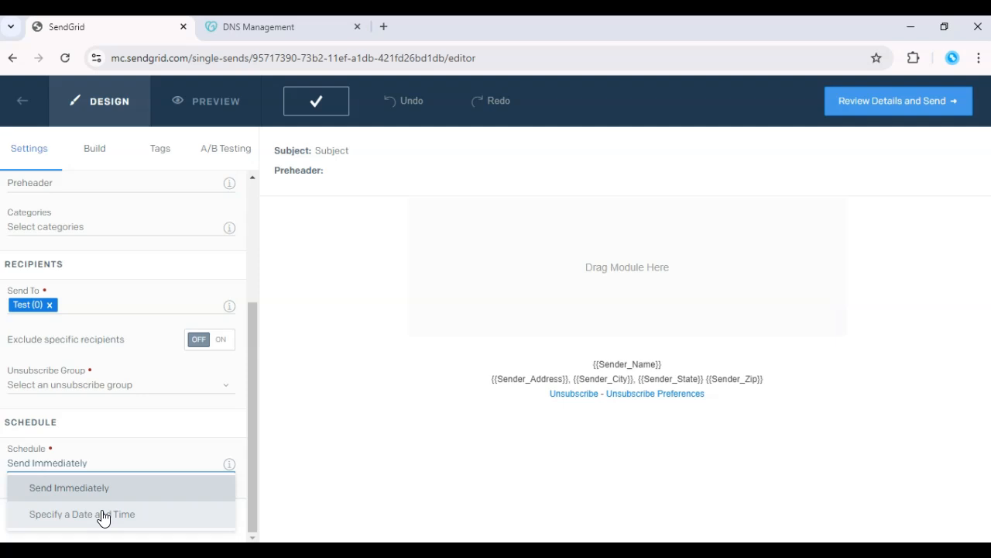
click(81, 514)
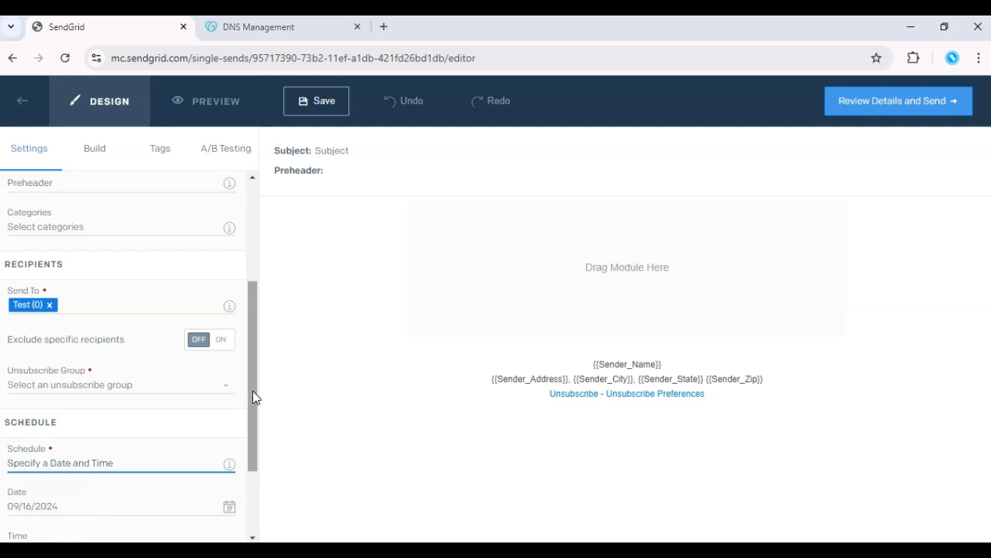
scroll(down, 3)
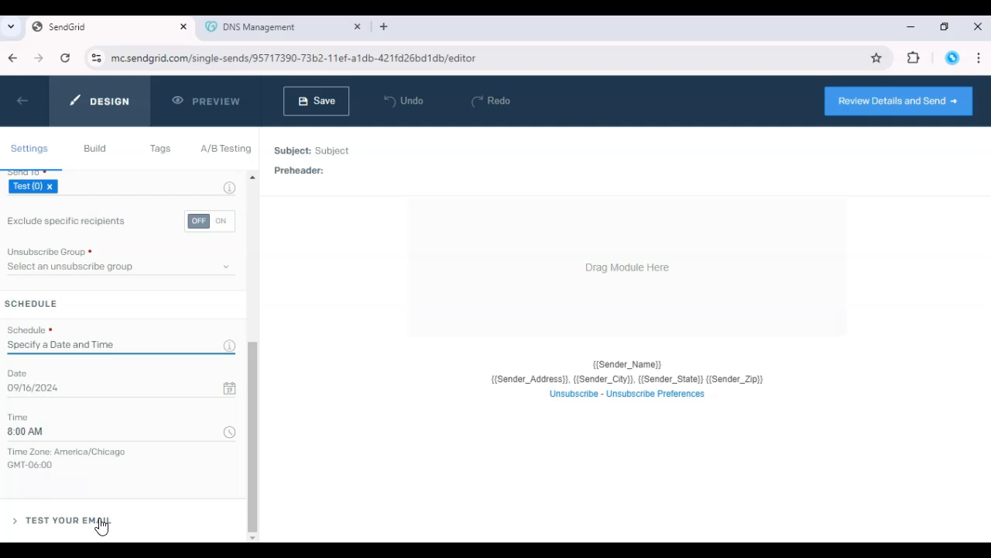
mouse_move(72, 523)
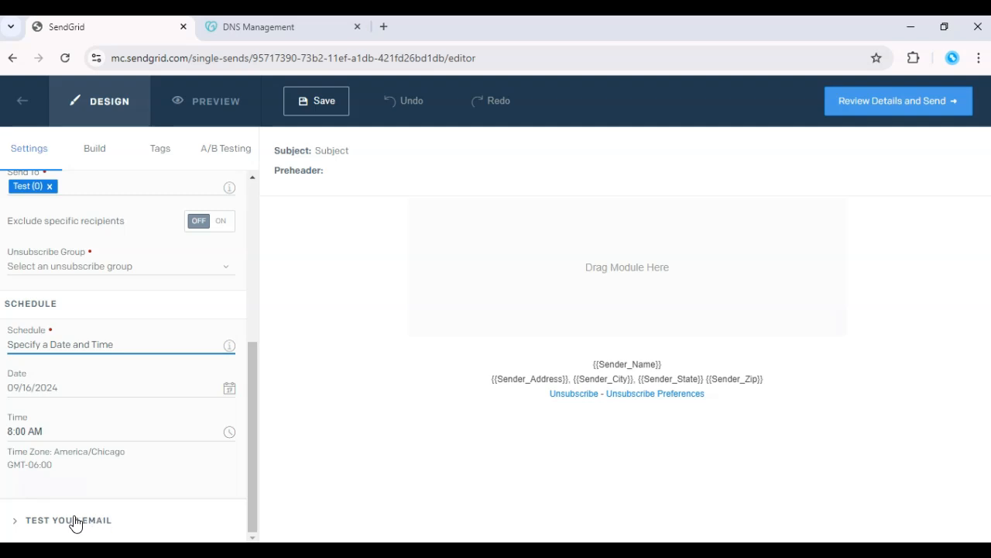
mouse_move(762, 238)
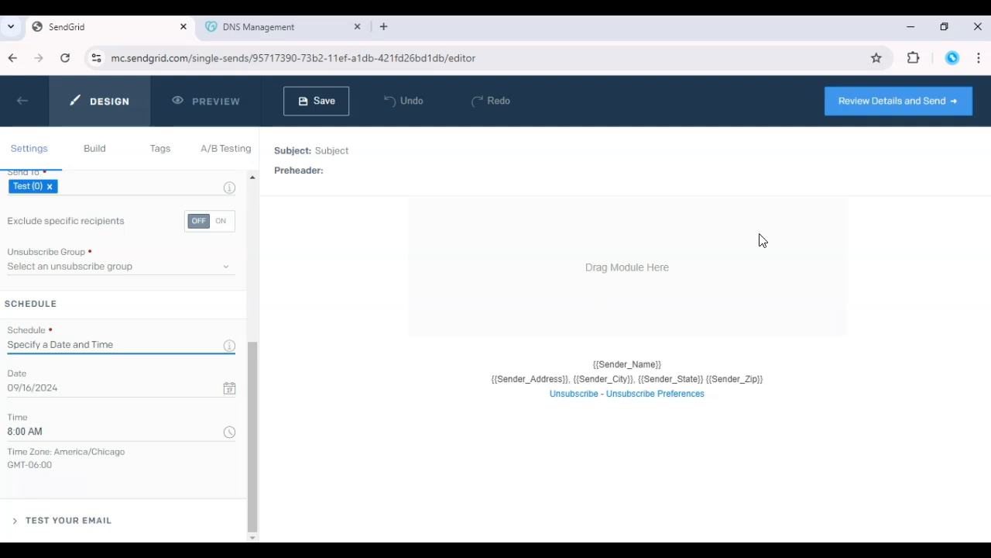
mouse_move(892, 101)
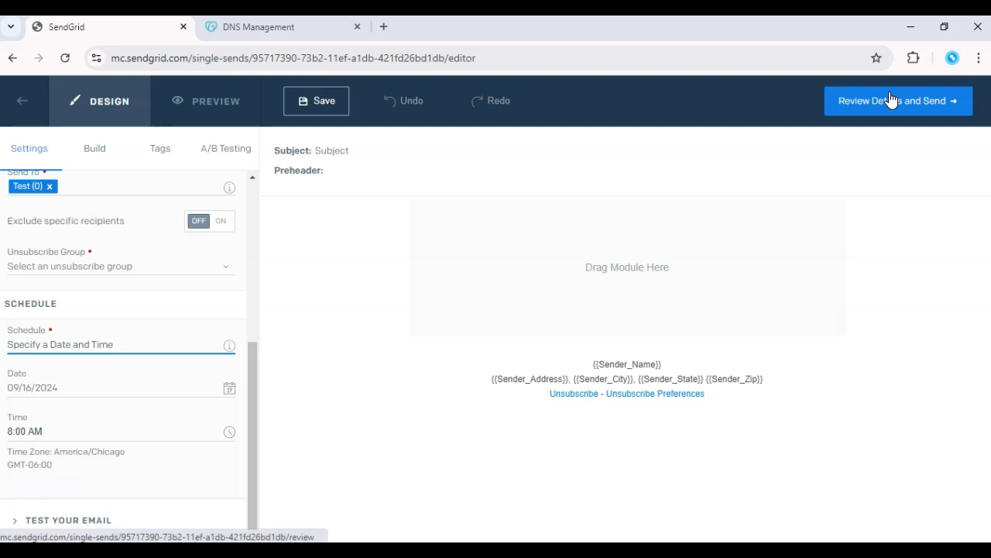